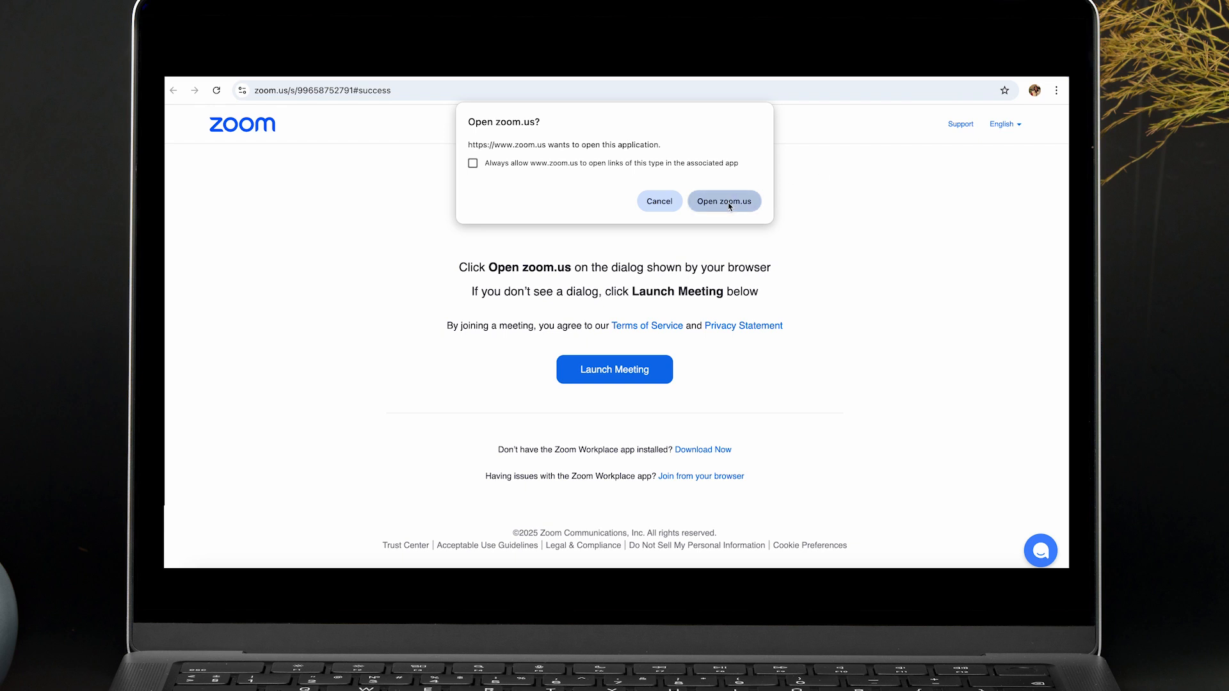
Allow the browser's 'Open zoom.us?' prompt to launch the Zoom meeting preview
left_click(723, 200)
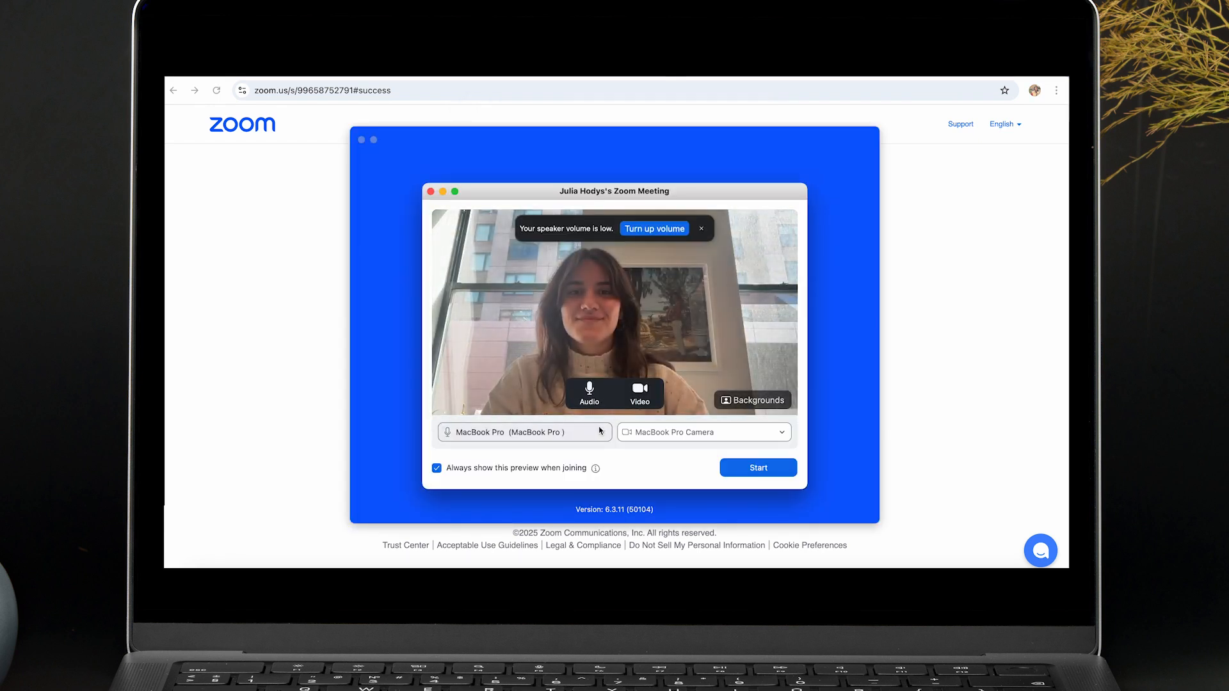
Select Meeting Owl 4 Plus as the preview microphone
left_click(521, 432)
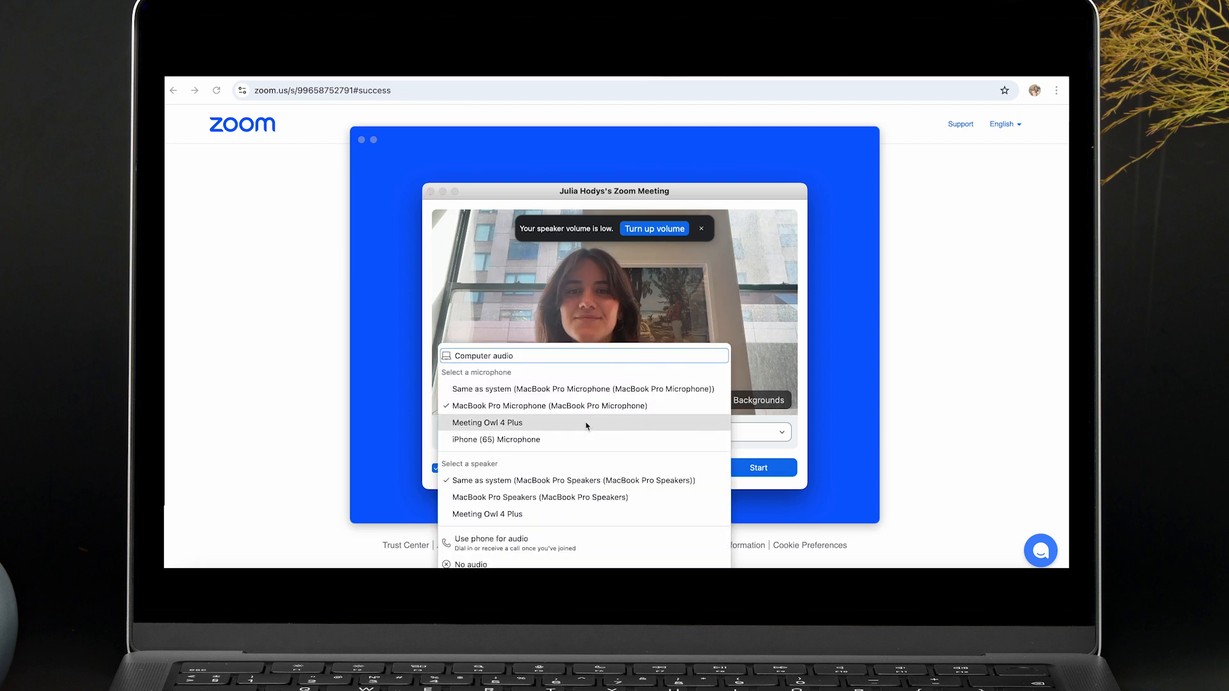
left_click(488, 422)
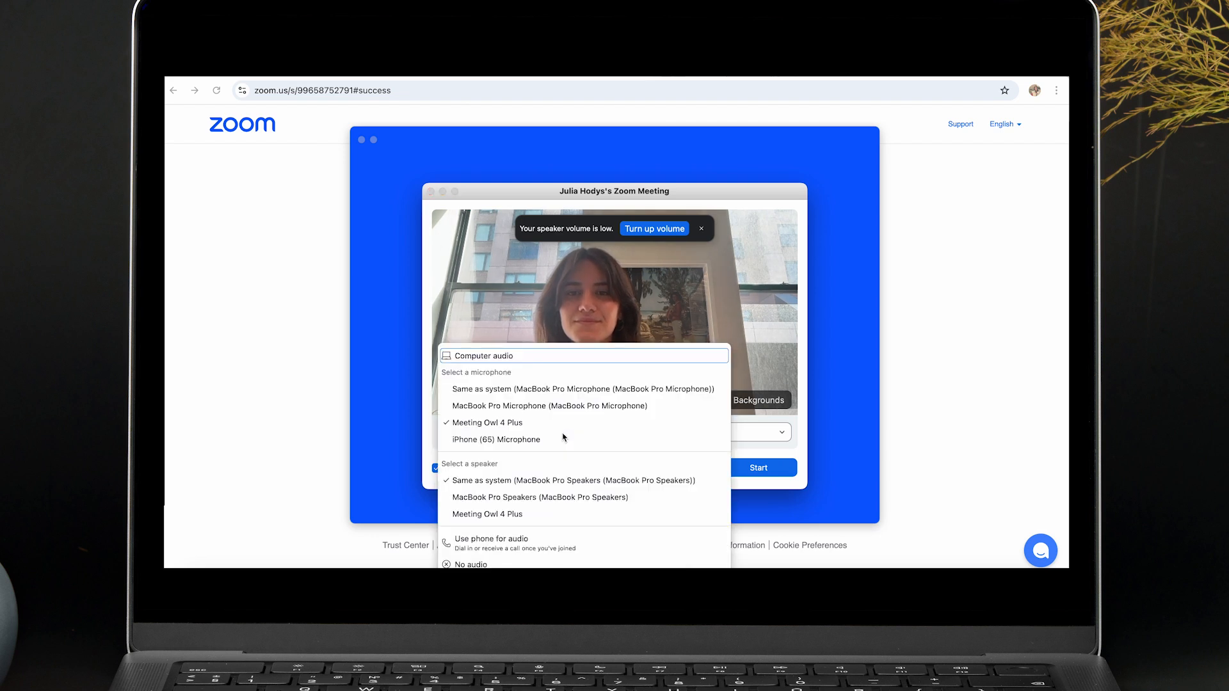
left_click(487, 422)
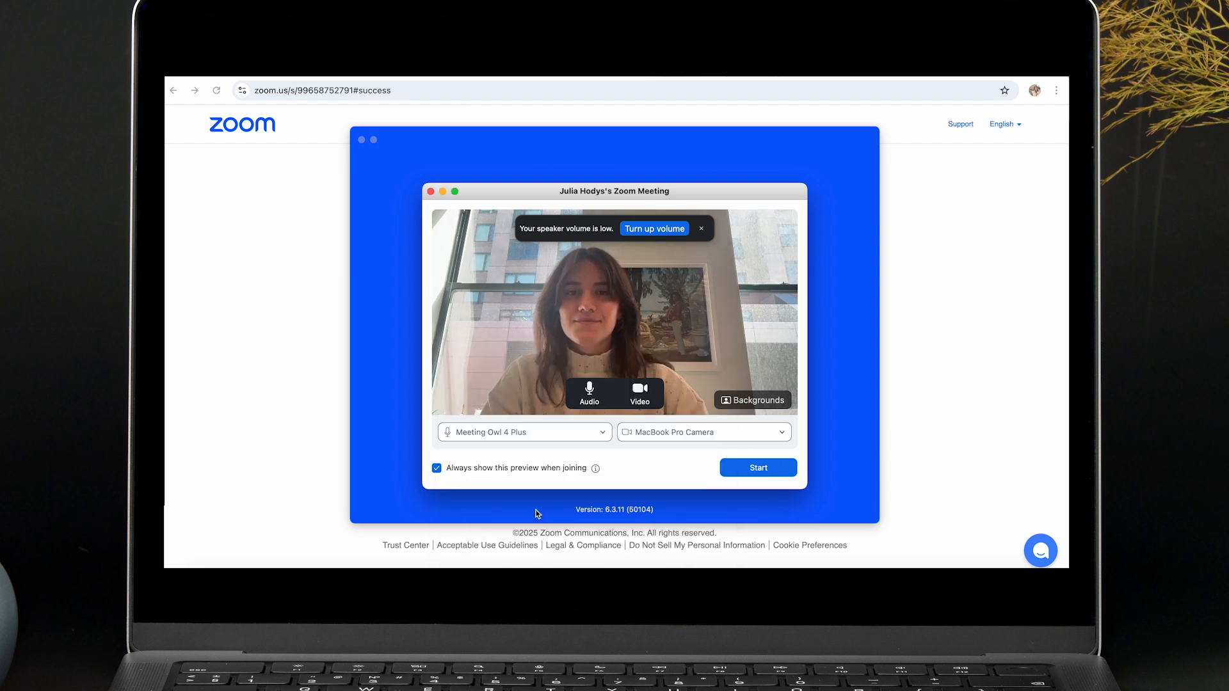
left_click(779, 431)
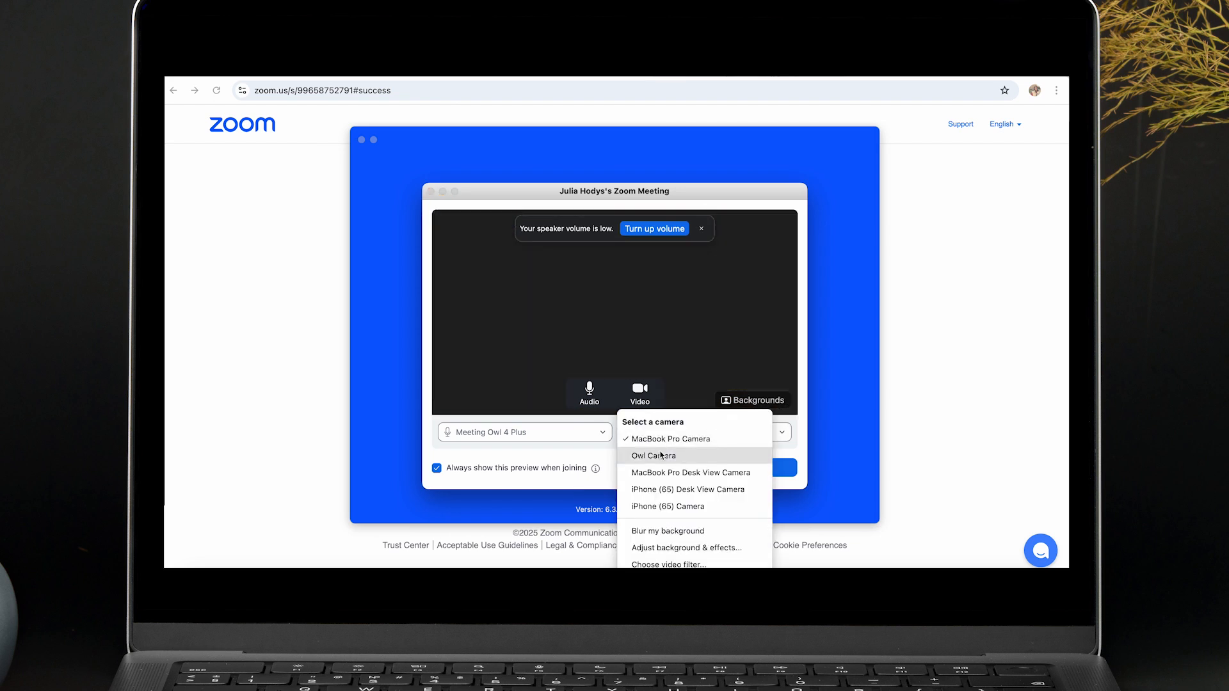
Use Owl Camera for video, then enable Pano Strip in the Owl app
left_click(652, 455)
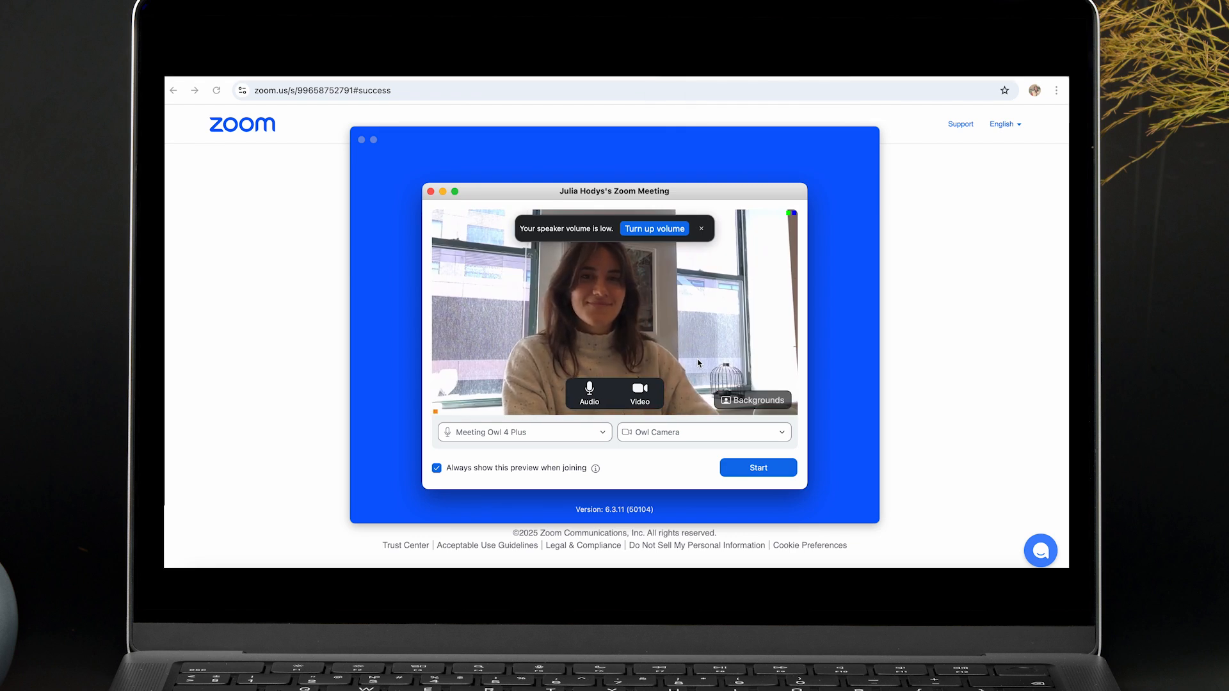
left_click(757, 468)
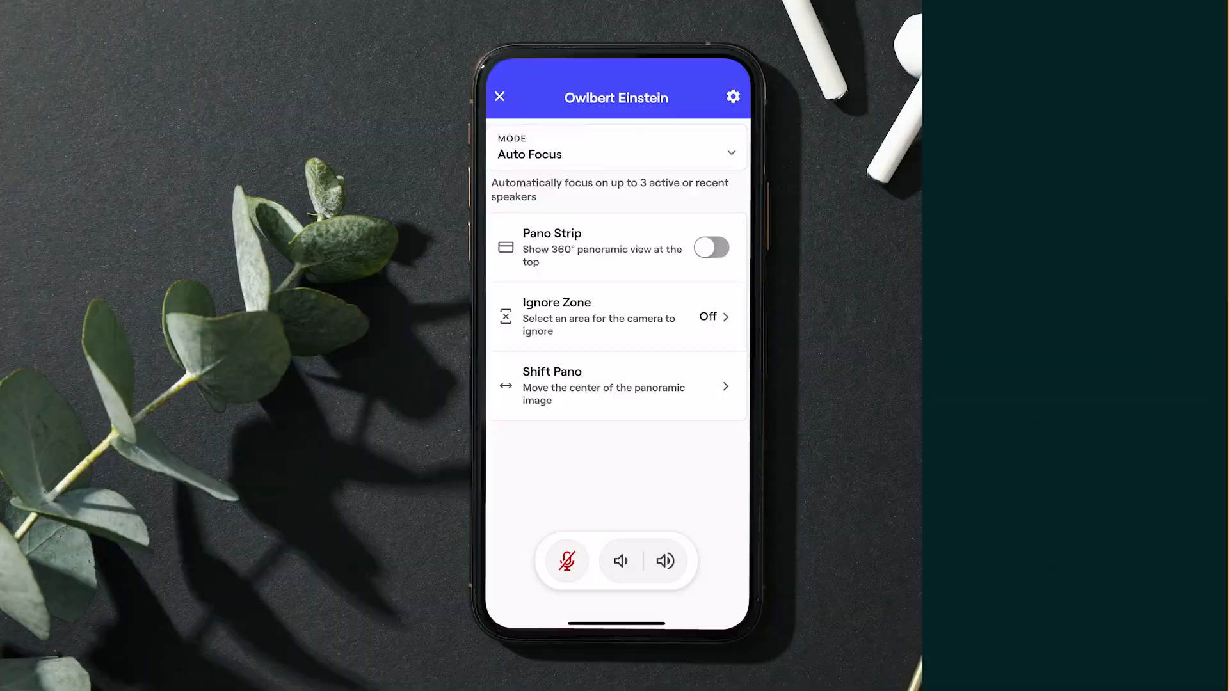
left_click(709, 247)
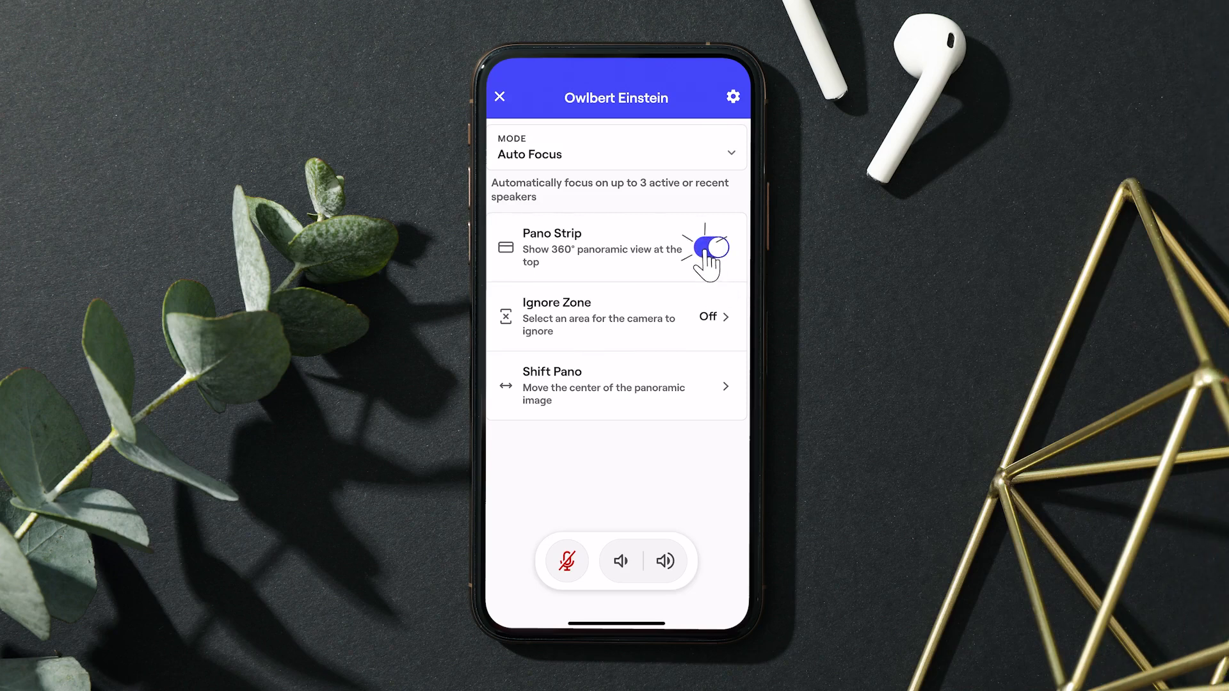
left_click(709, 249)
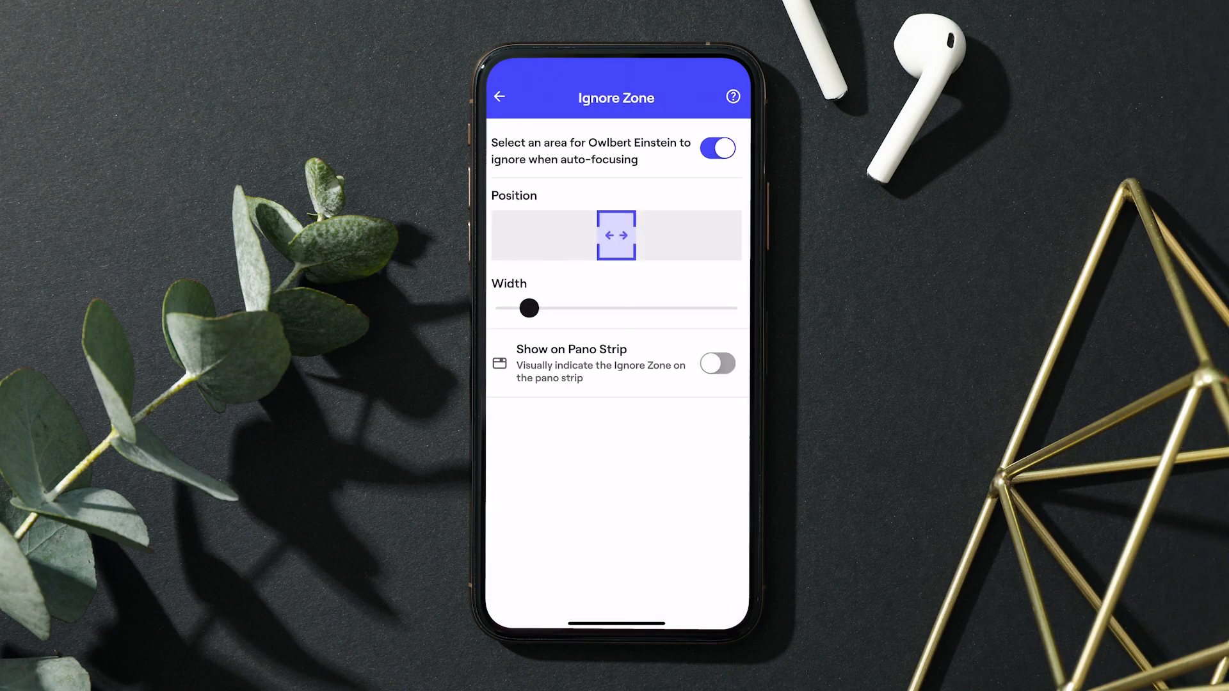
Move the ignore zone right of centre and drag the Width slider wider
left_click_drag(615, 235, 648, 235)
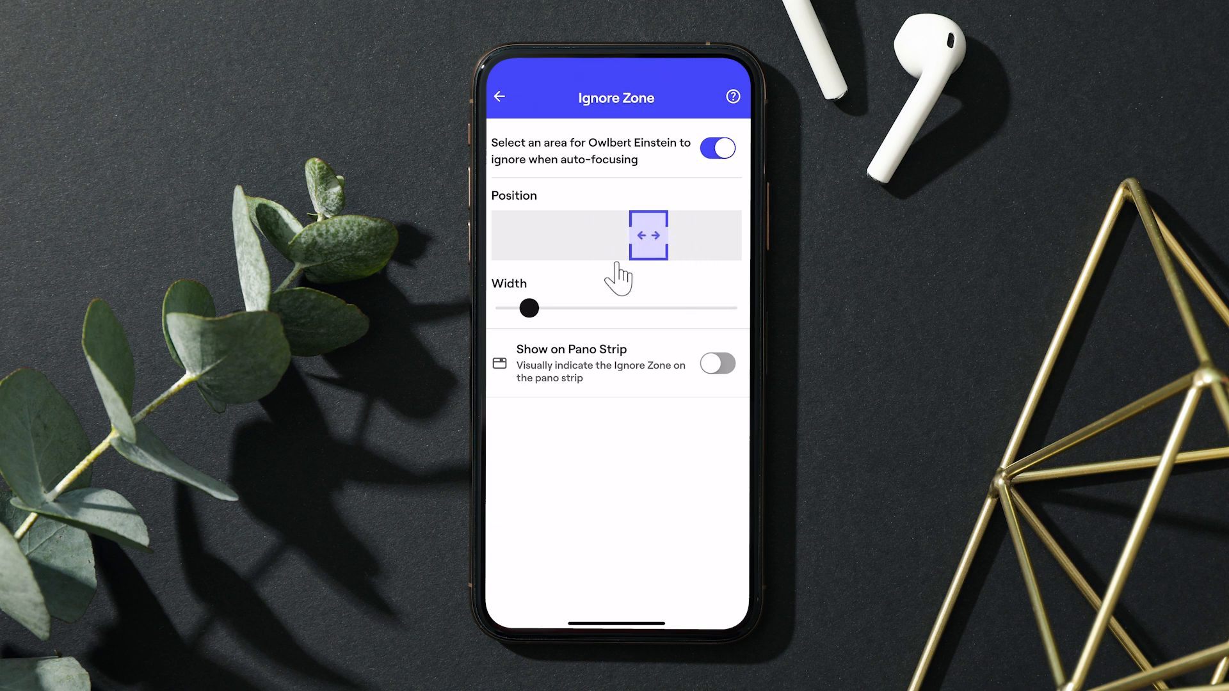
left_click_drag(529, 308, 572, 307)
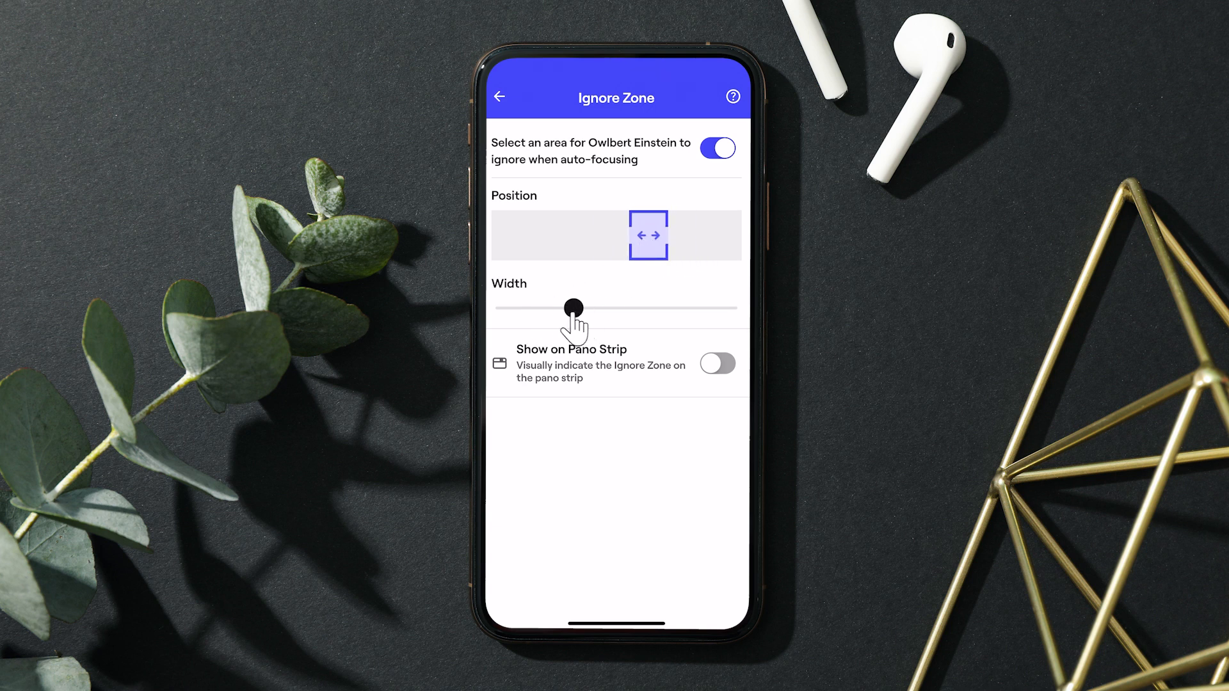